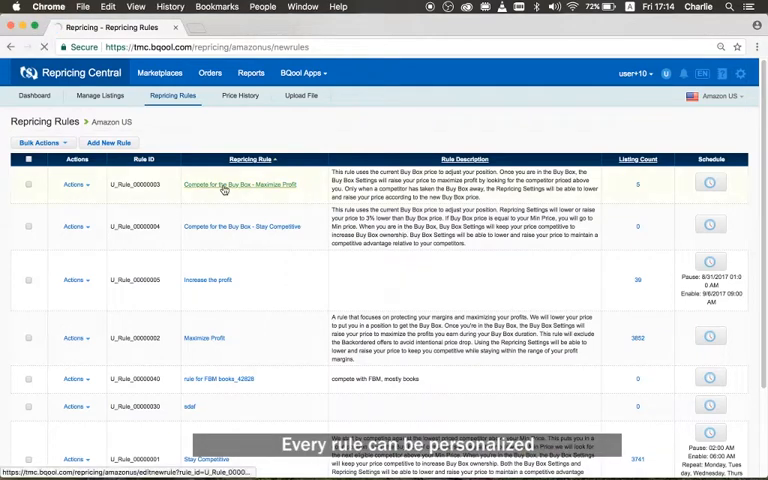
Open the 'Compete for the Buy Box - Maximize Profit' rule's Edit Rule page
left_click(240, 184)
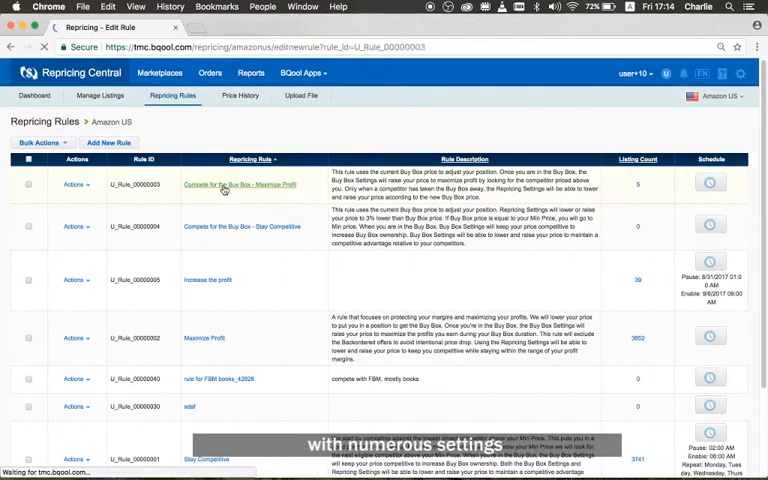
left_click(240, 184)
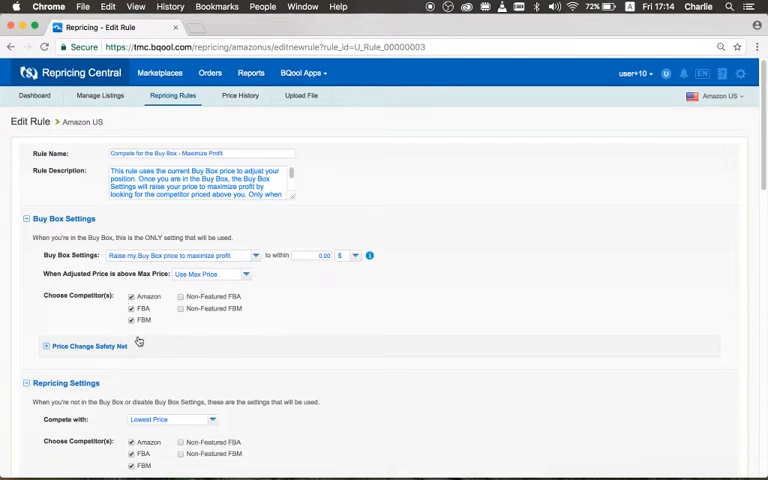
scroll("down", 3)
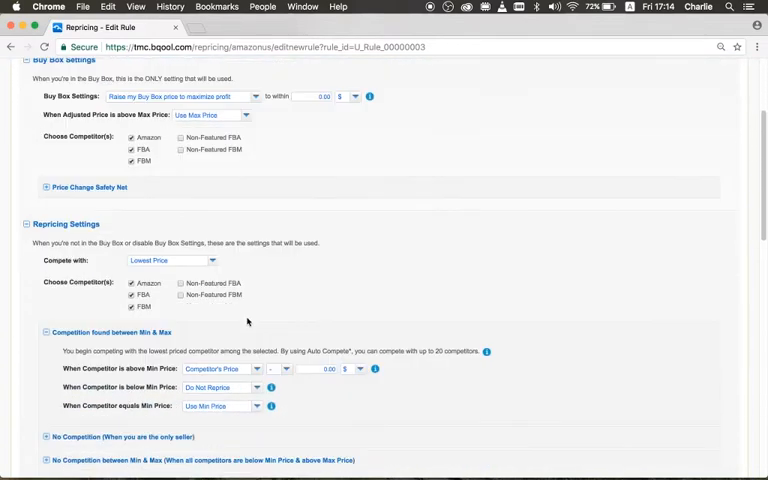
scroll("down", 3)
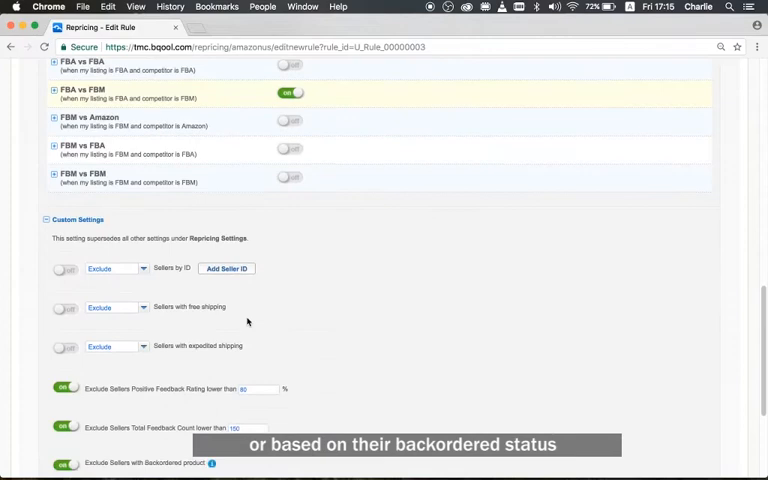
scroll("down", 3)
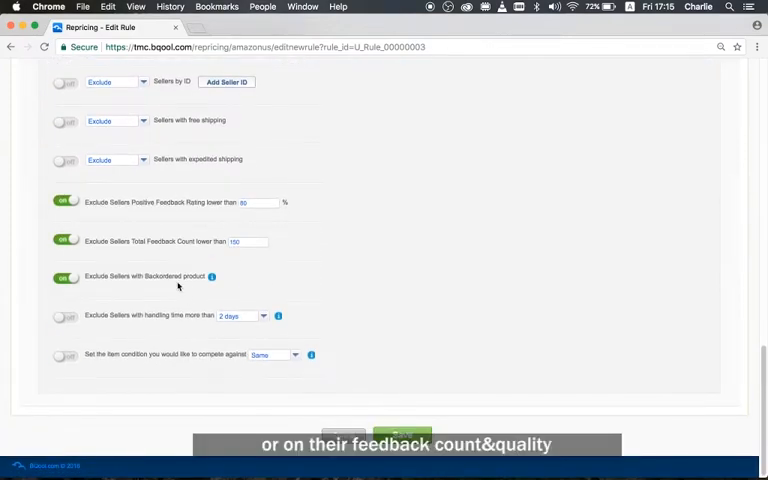
mouse_move(246, 220)
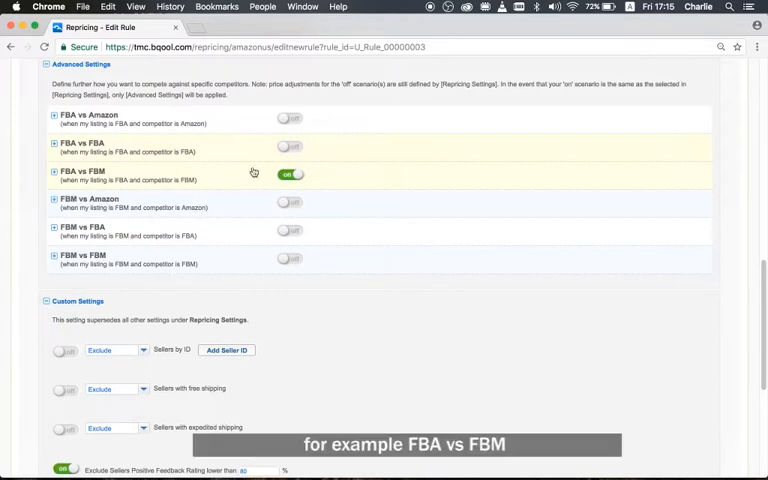
left_click(54, 172)
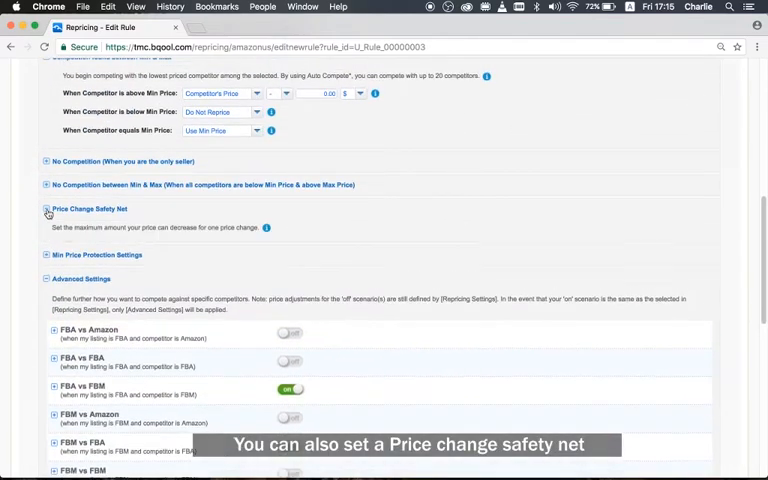
Review the Price Change Safety Net limits, then return to the Amazon US Repricing Rules list
left_click(46, 212)
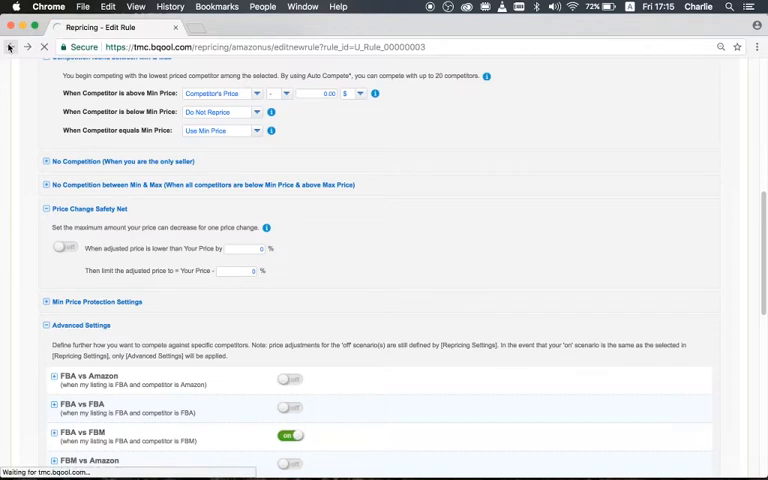
left_click(28, 48)
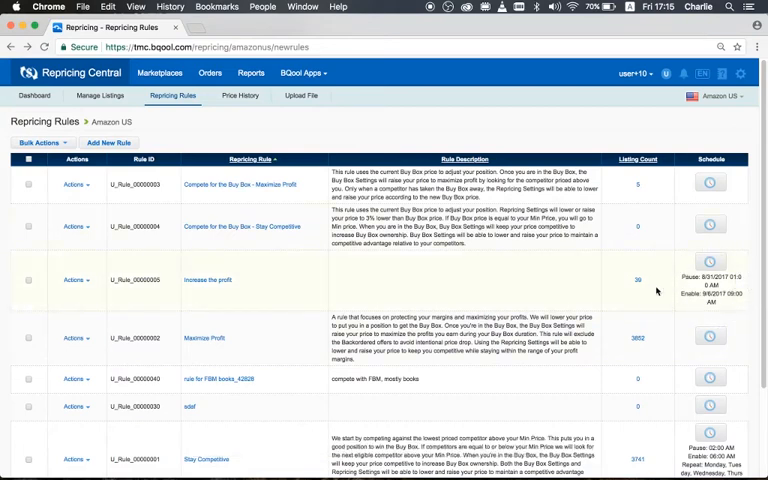
mouse_move(536, 260)
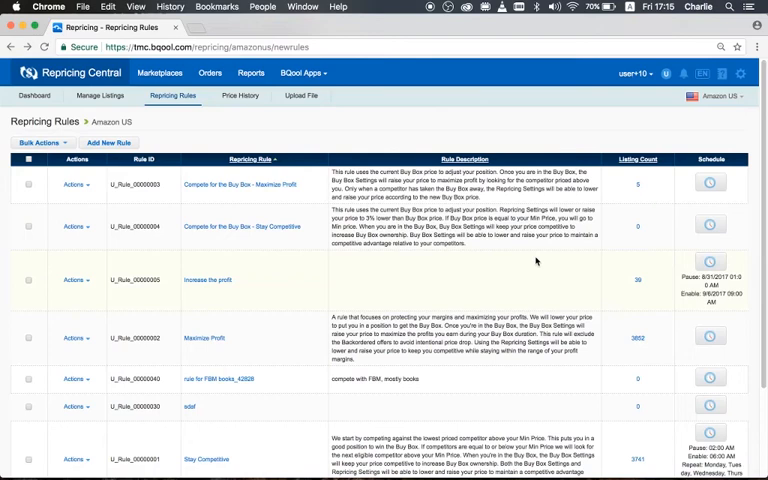